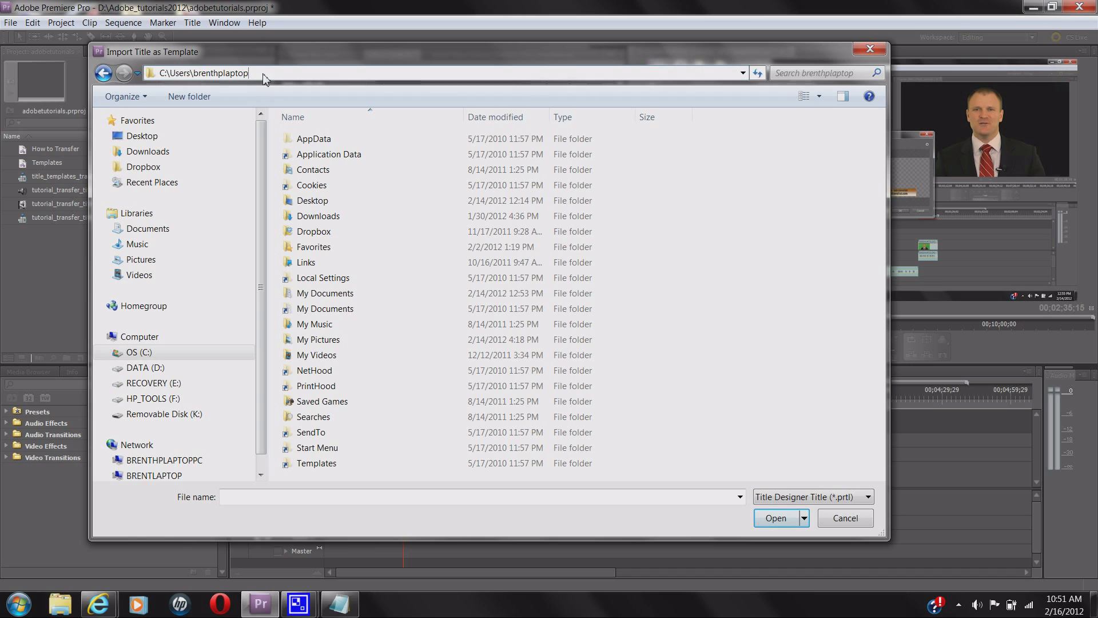
mouse_move(265, 72)
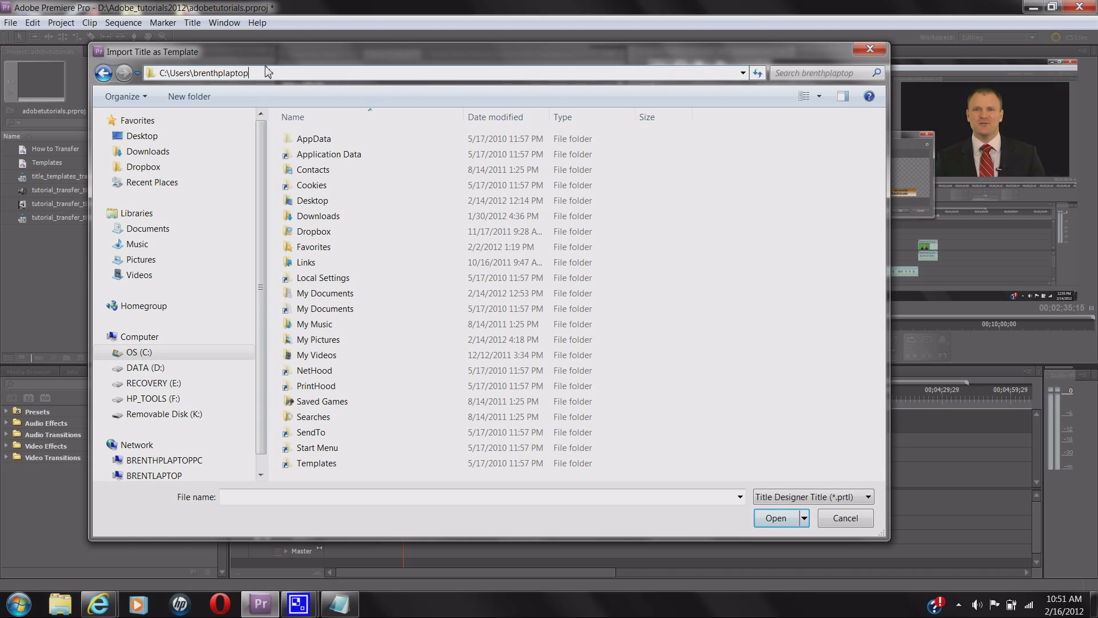
Paste the Documents\Adobe\Premiere Pro\5.0\Templates path into the dialog's address bar
right_click(202, 73)
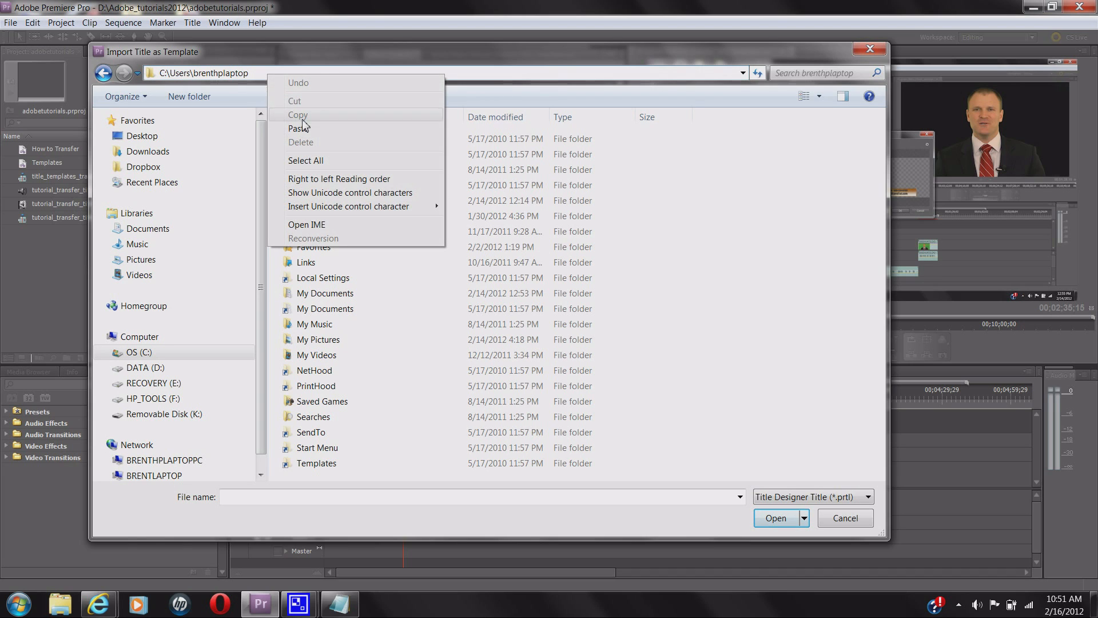
left_click(300, 129)
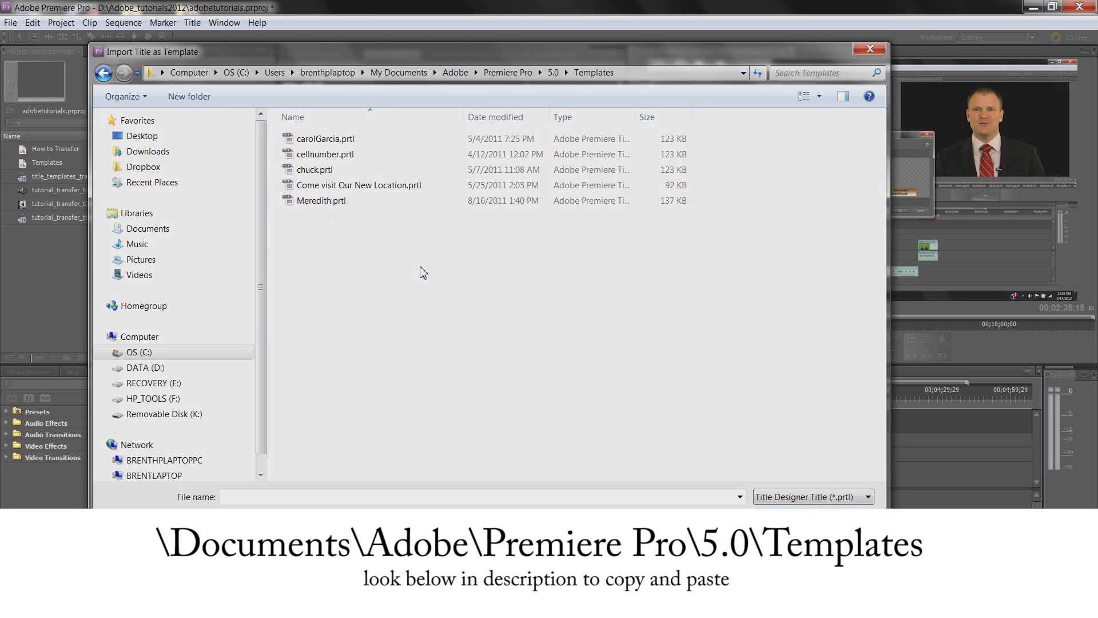
mouse_move(408, 285)
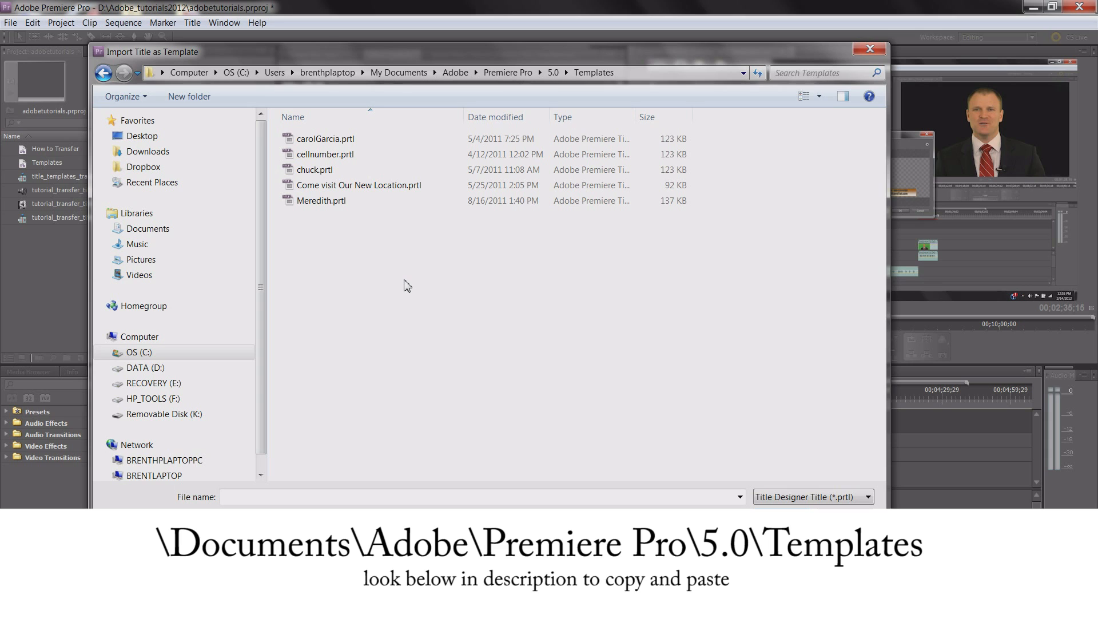
mouse_move(427, 267)
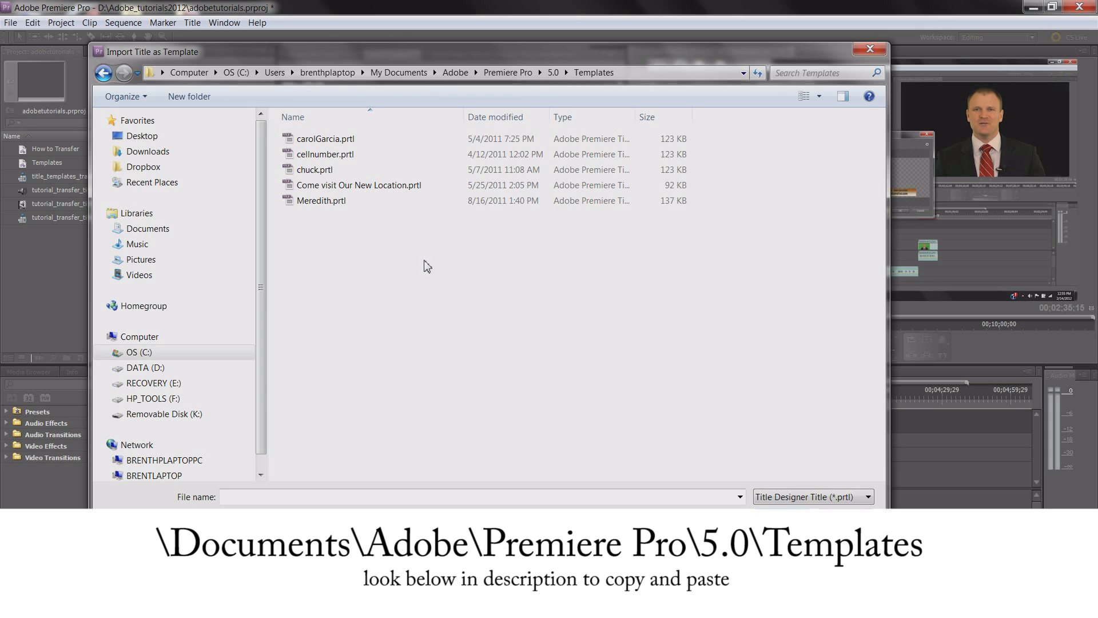
mouse_move(594, 156)
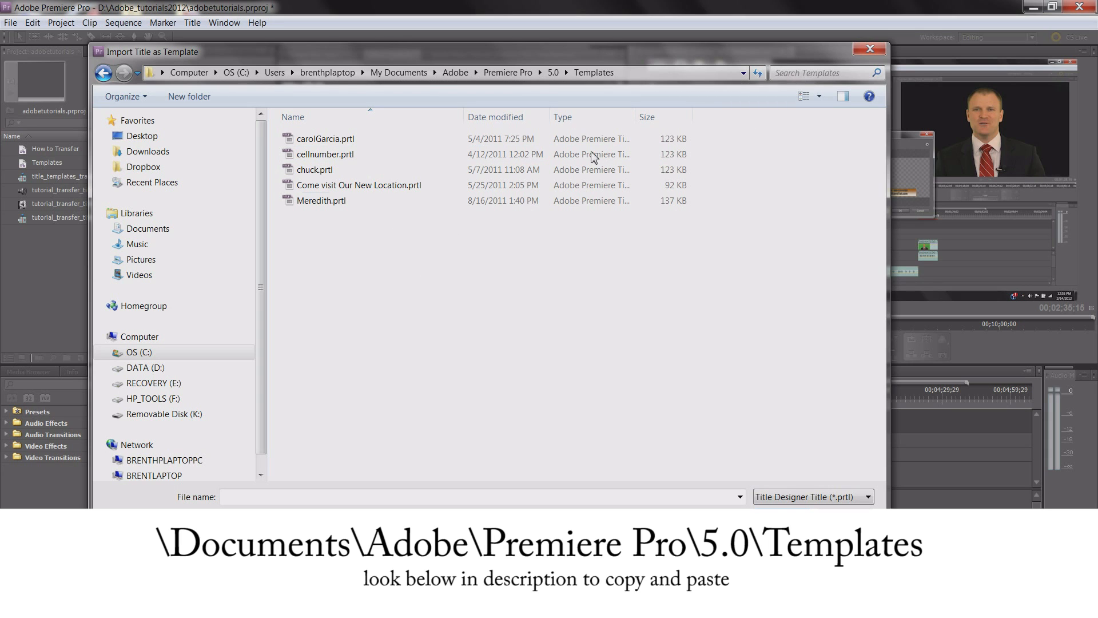
mouse_move(338, 216)
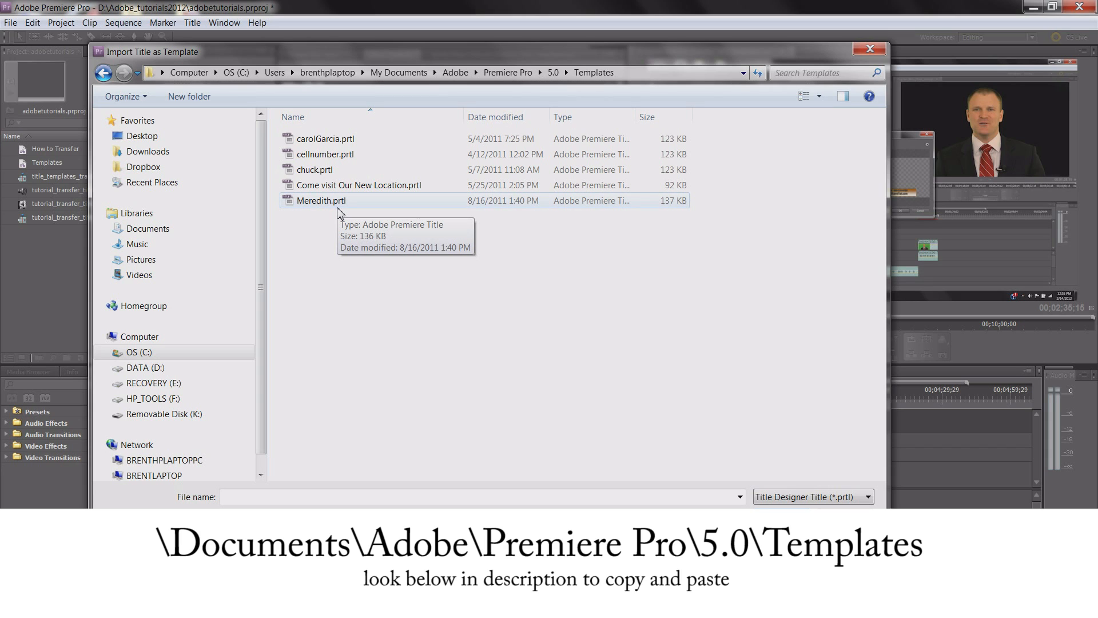
mouse_move(465, 280)
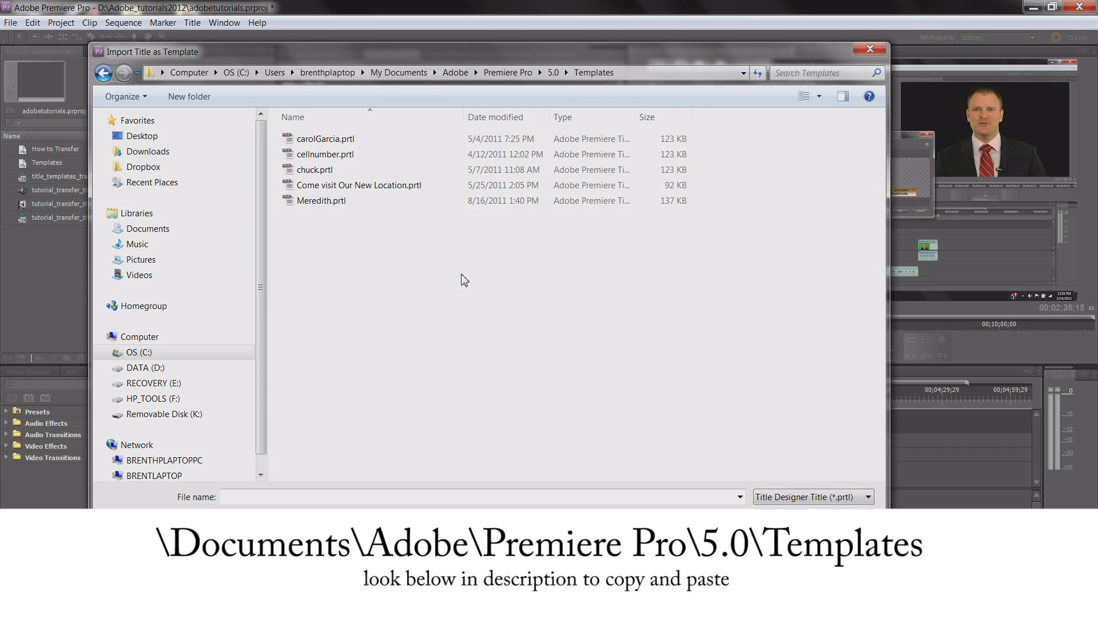
mouse_move(445, 286)
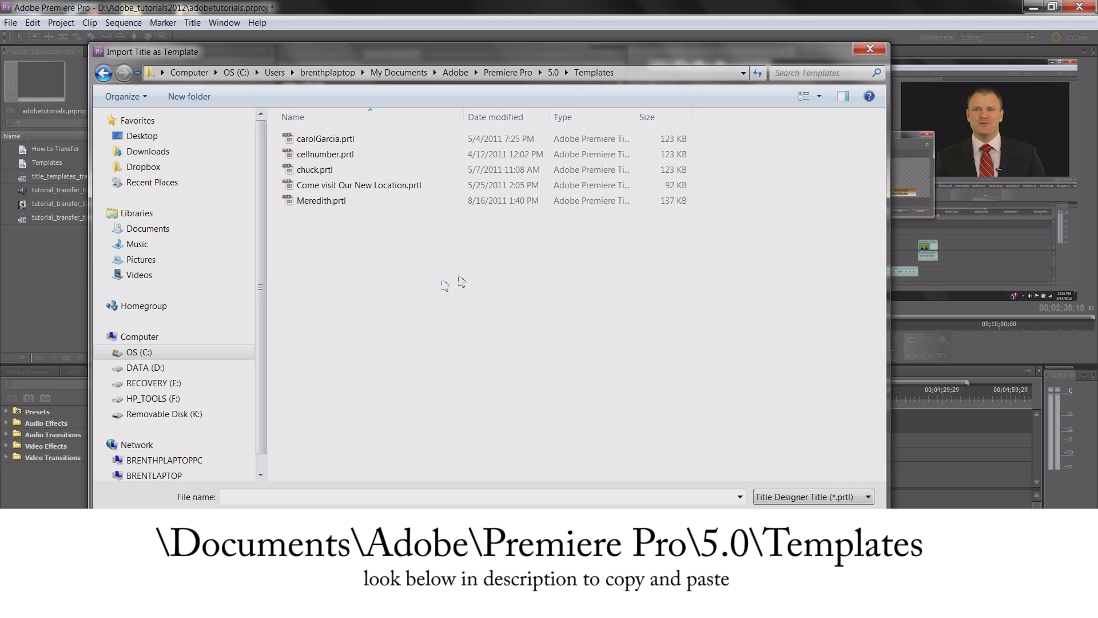
mouse_move(448, 245)
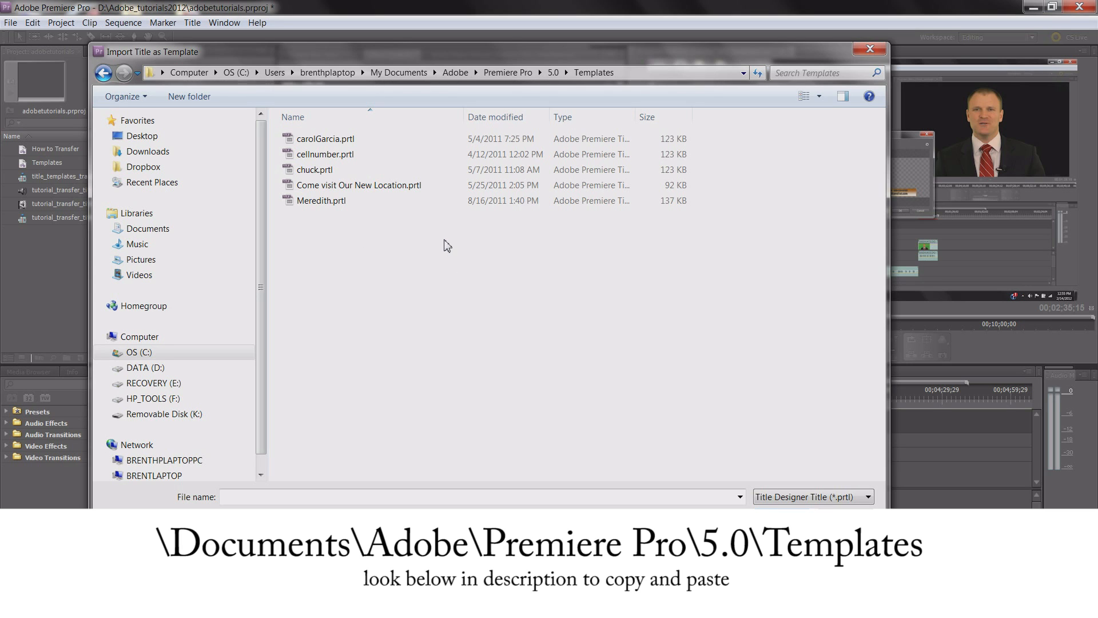
mouse_move(454, 244)
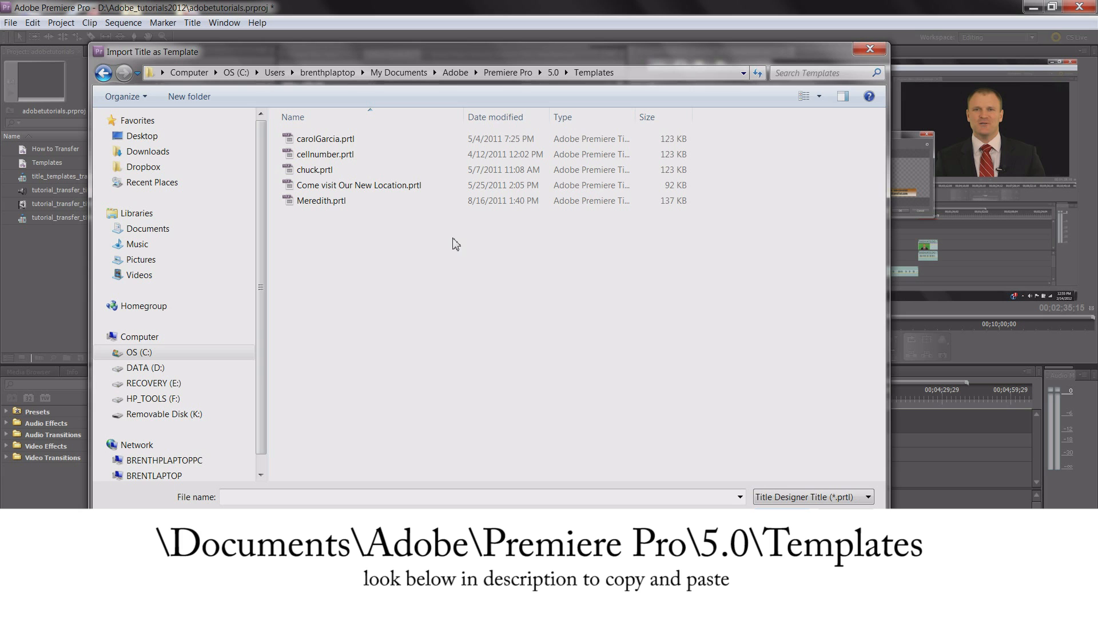
mouse_move(501, 247)
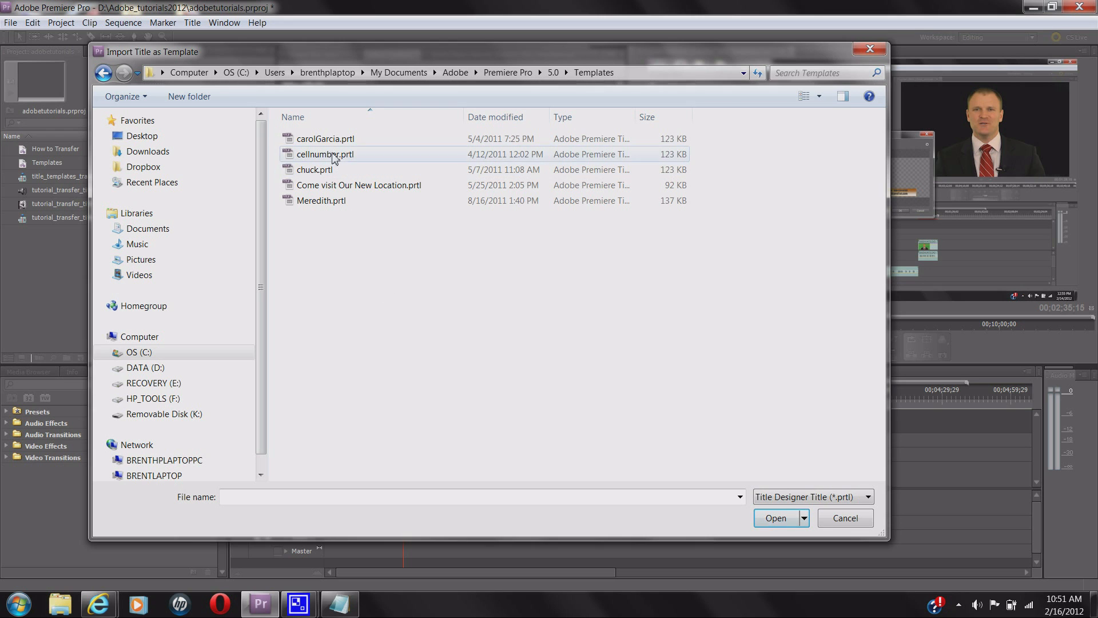
Import cellnumber.prtl as a user template named cellnumber2
left_click(325, 154)
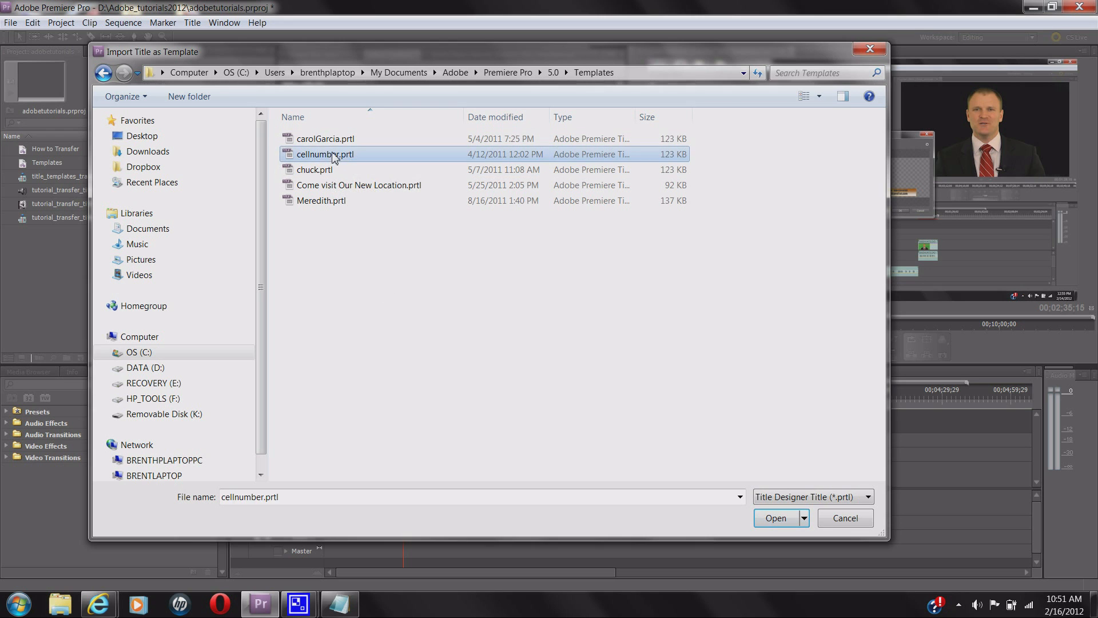
left_click(776, 517)
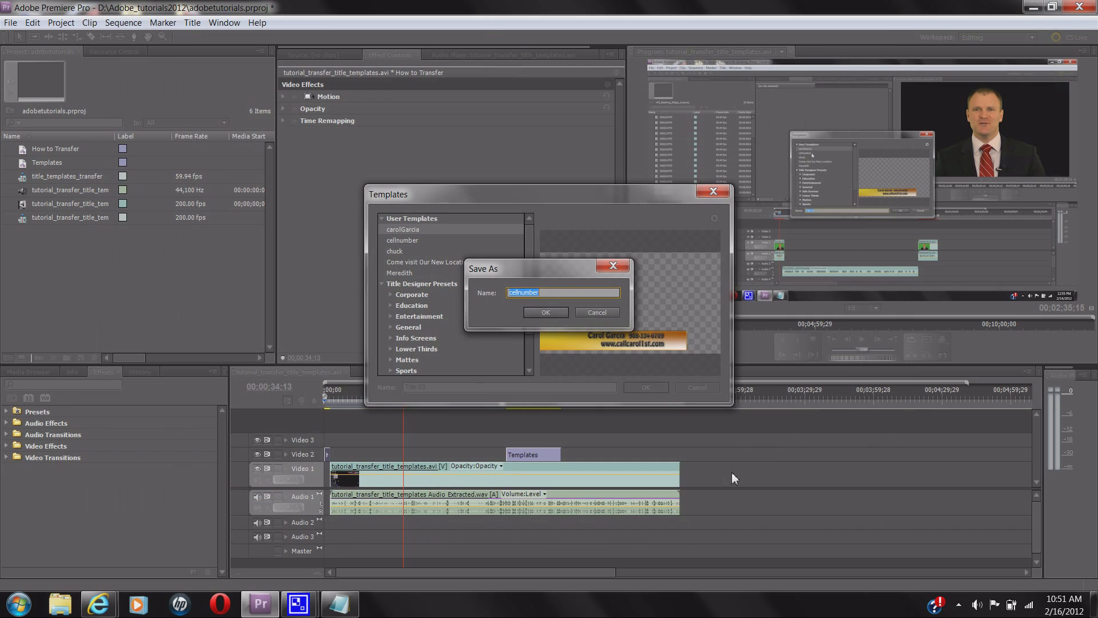
type("2")
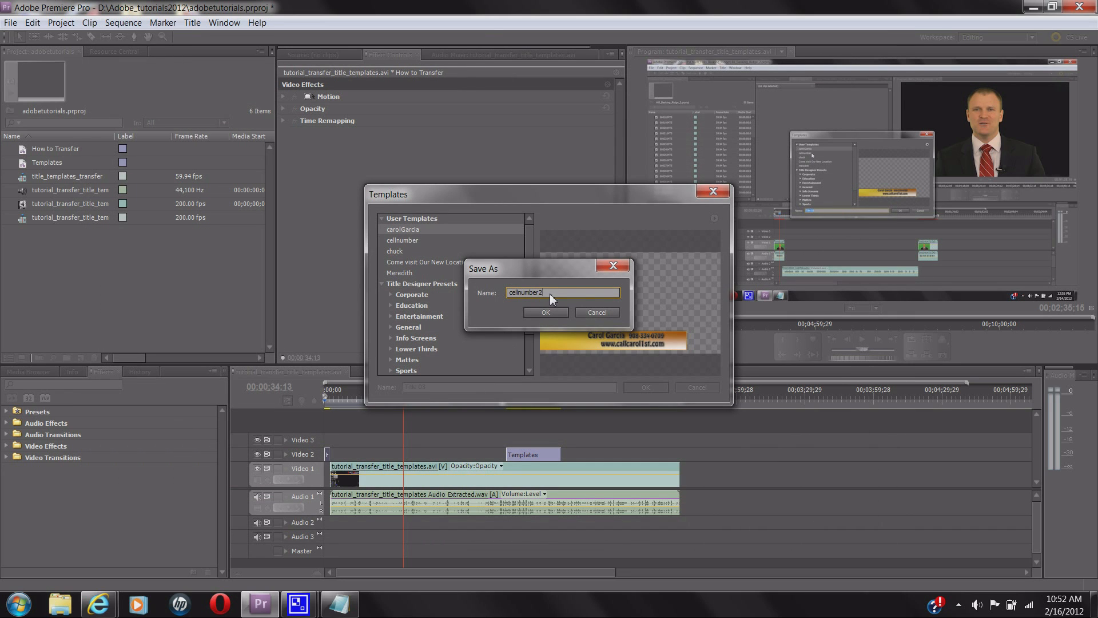
mouse_move(556, 303)
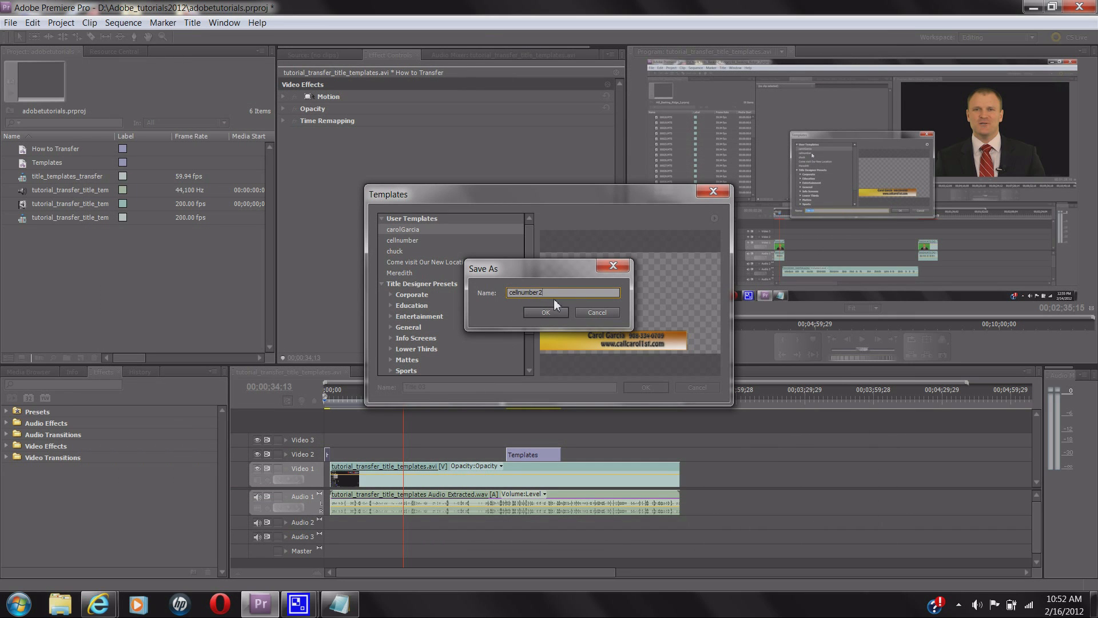
left_click(545, 312)
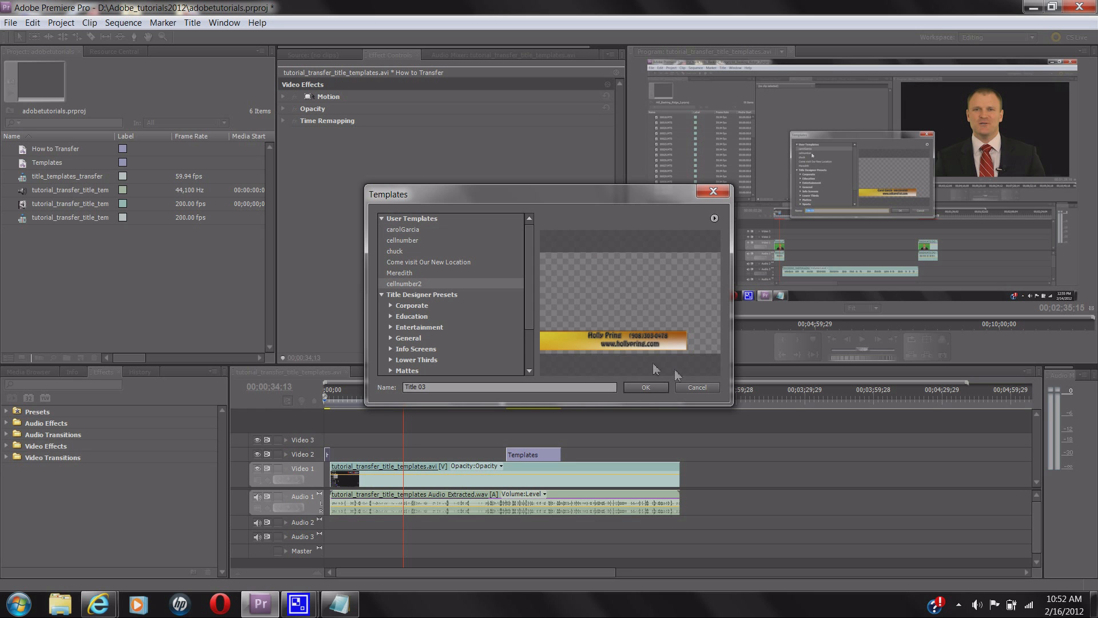
Create Title 03 from the cellnumber2 template and close the Titler
left_click(645, 388)
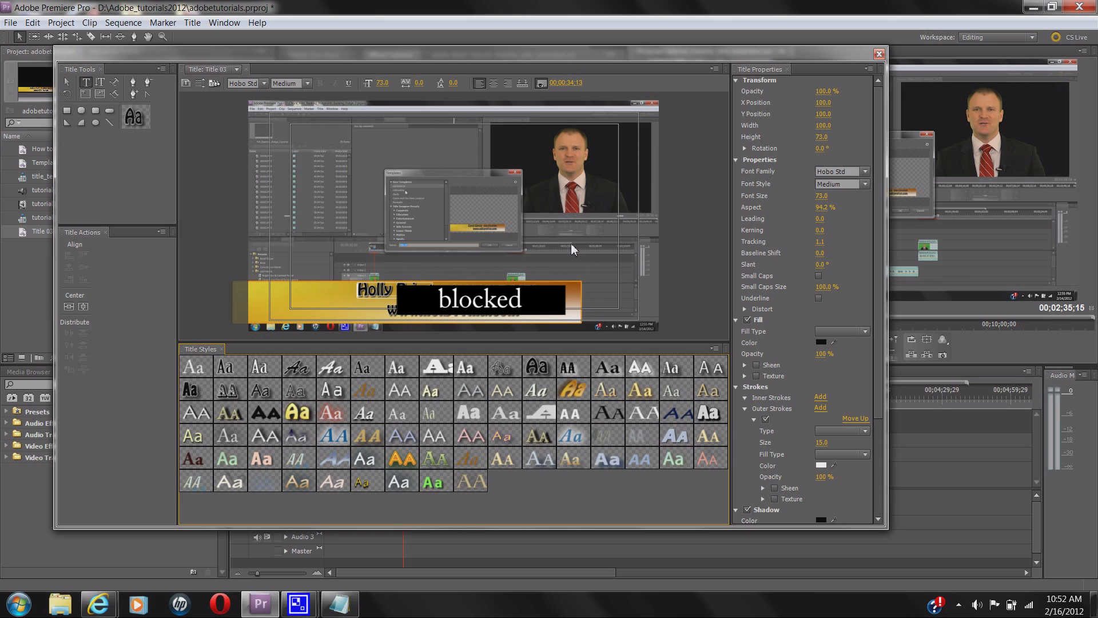
mouse_move(566, 243)
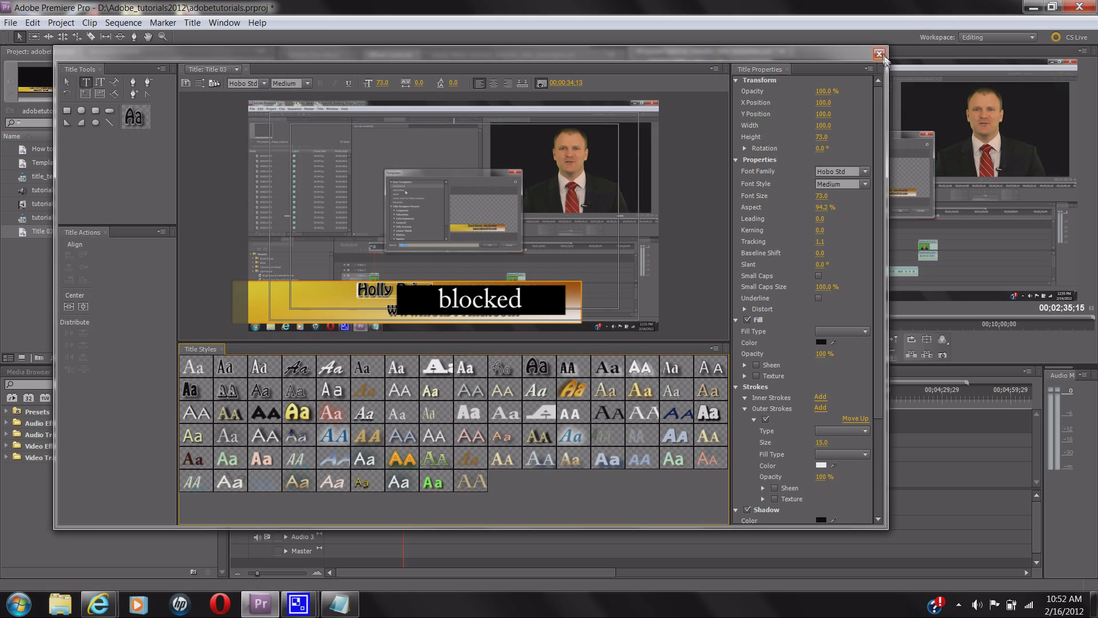
left_click(881, 54)
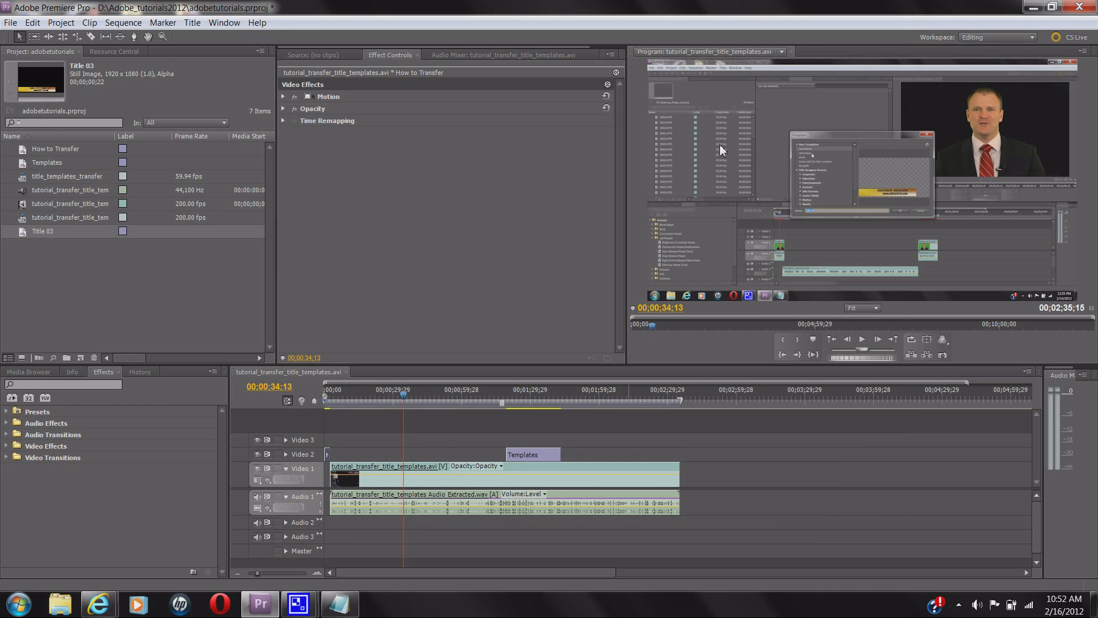
mouse_move(537, 228)
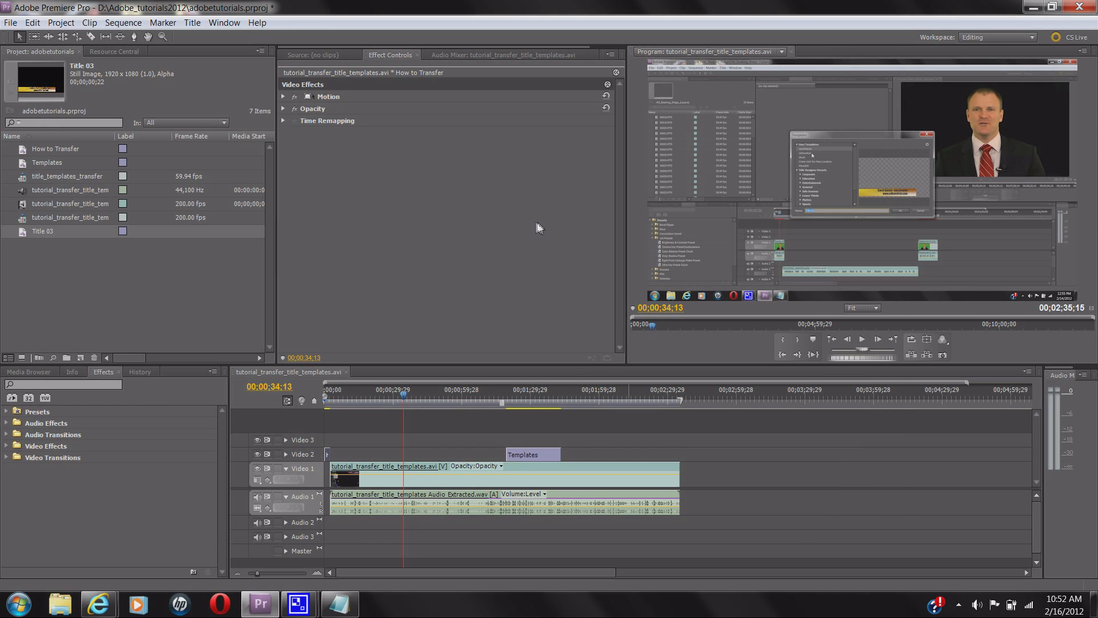